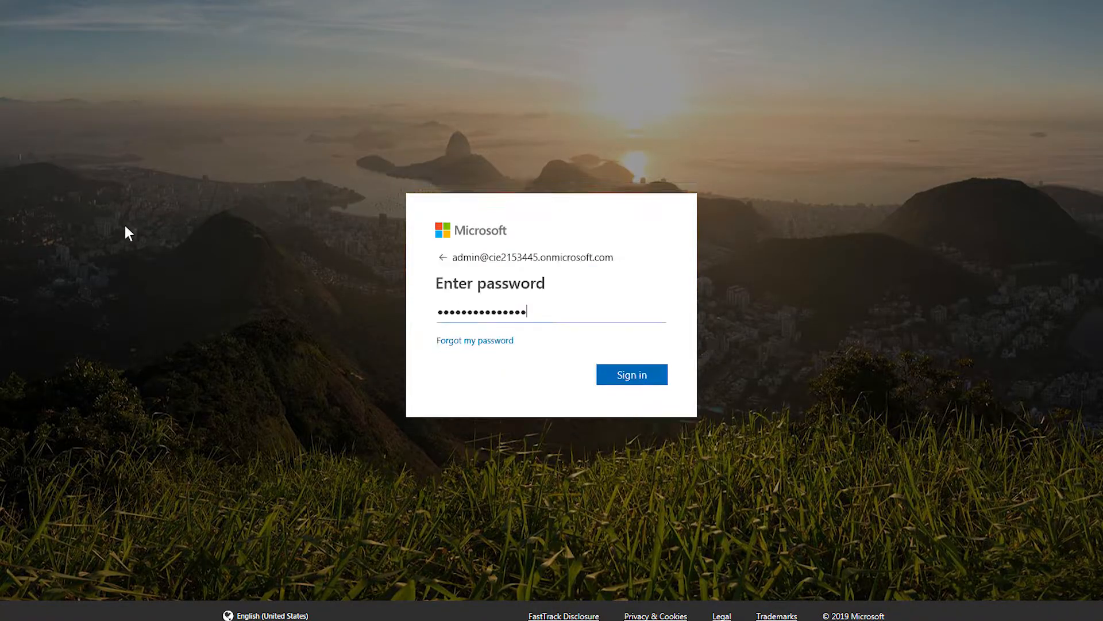
# Submit the administrator password to land on the Contoso tenant dashboard.
pyautogui.click(631, 373)
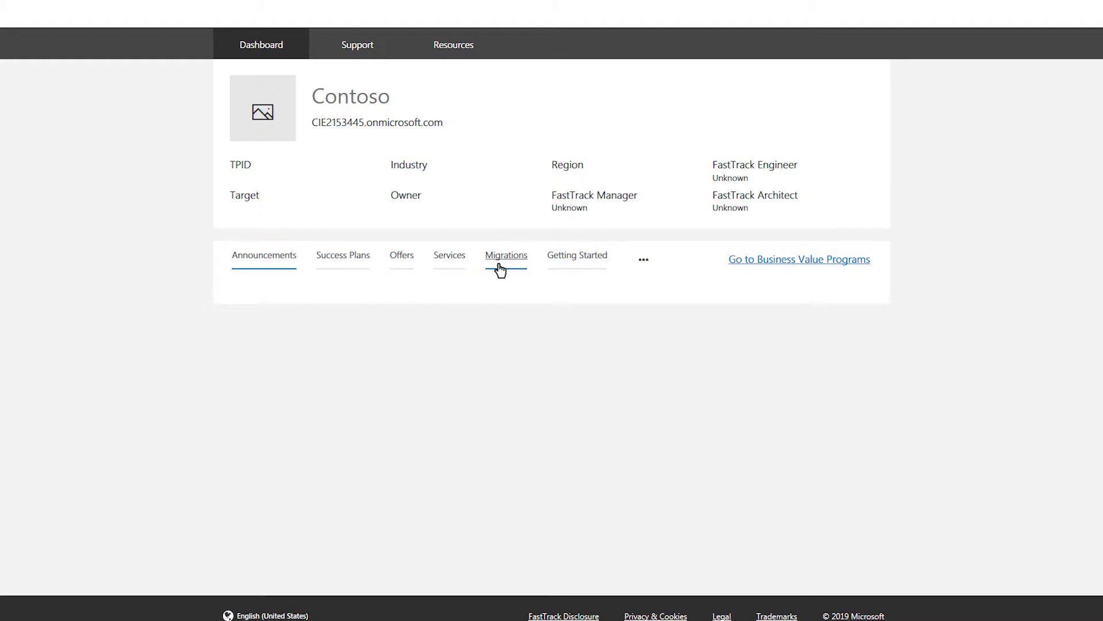
# Switch to Migrations and scan the Boston, Bellevue, Denver, Chicago, Kansas City and Seattle project cards.
pyautogui.click(506, 255)
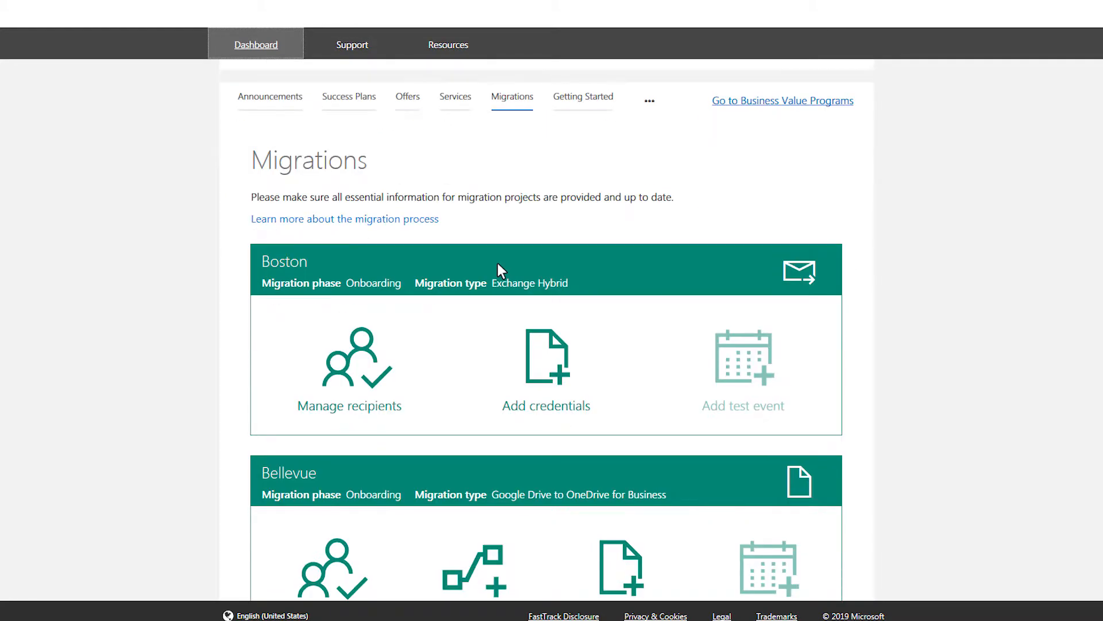
pyautogui.scroll(-3)
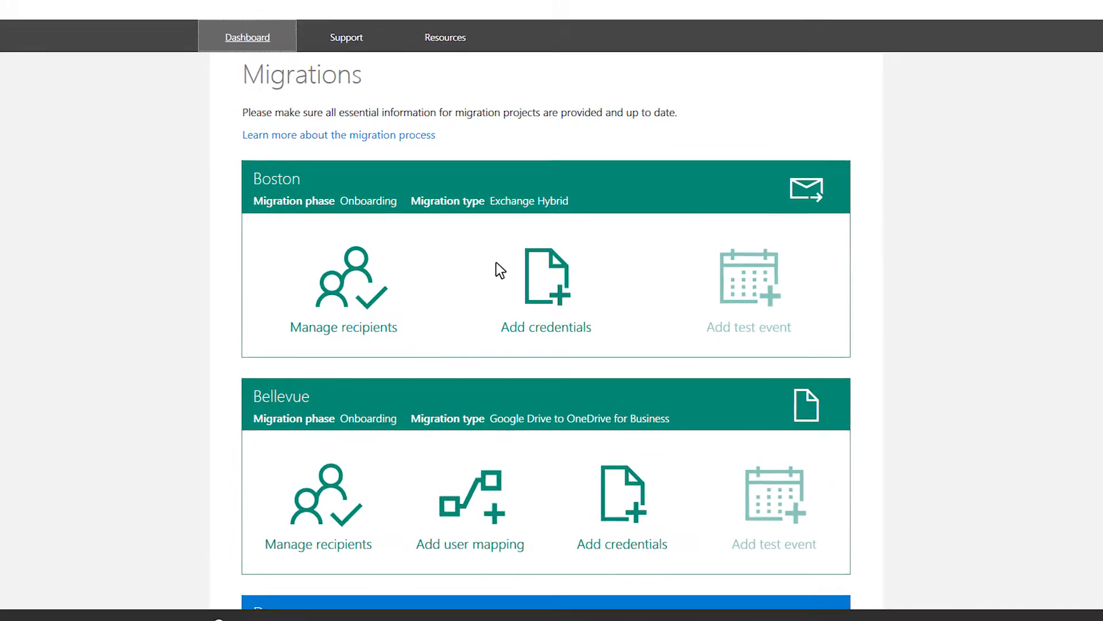
pyautogui.scroll(3)
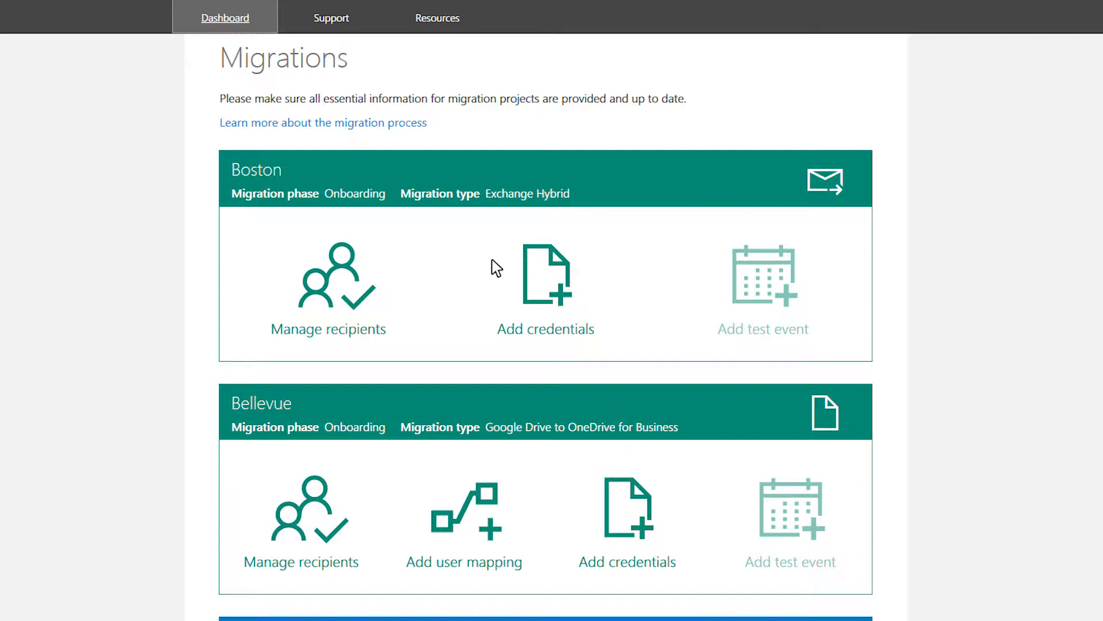
pyautogui.scroll(-3)
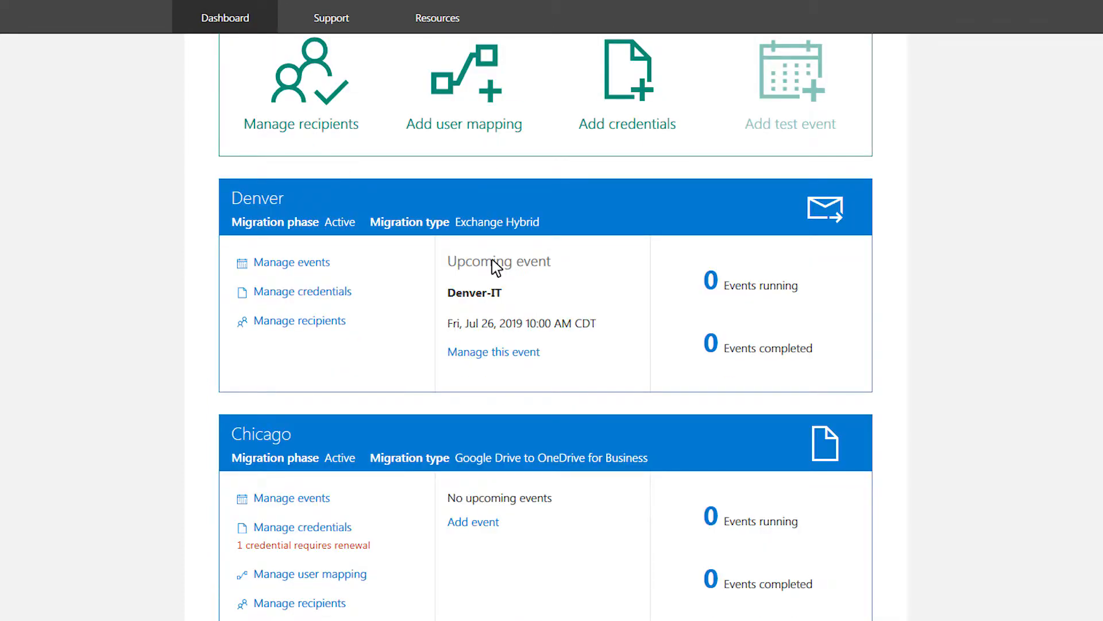
pyautogui.scroll(-3)
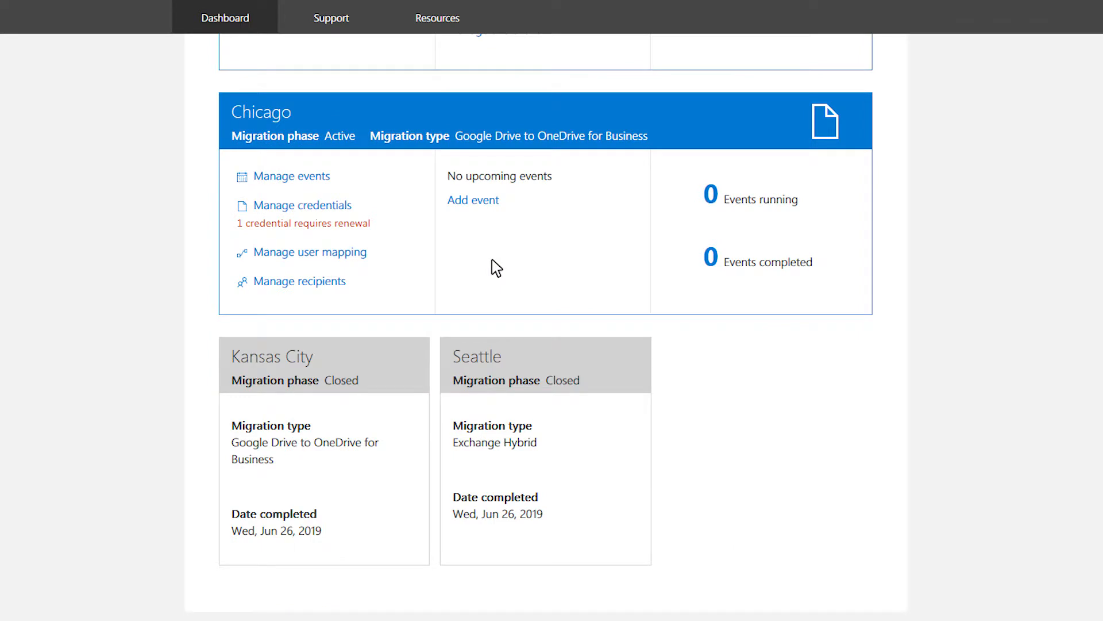
pyautogui.scroll(3)
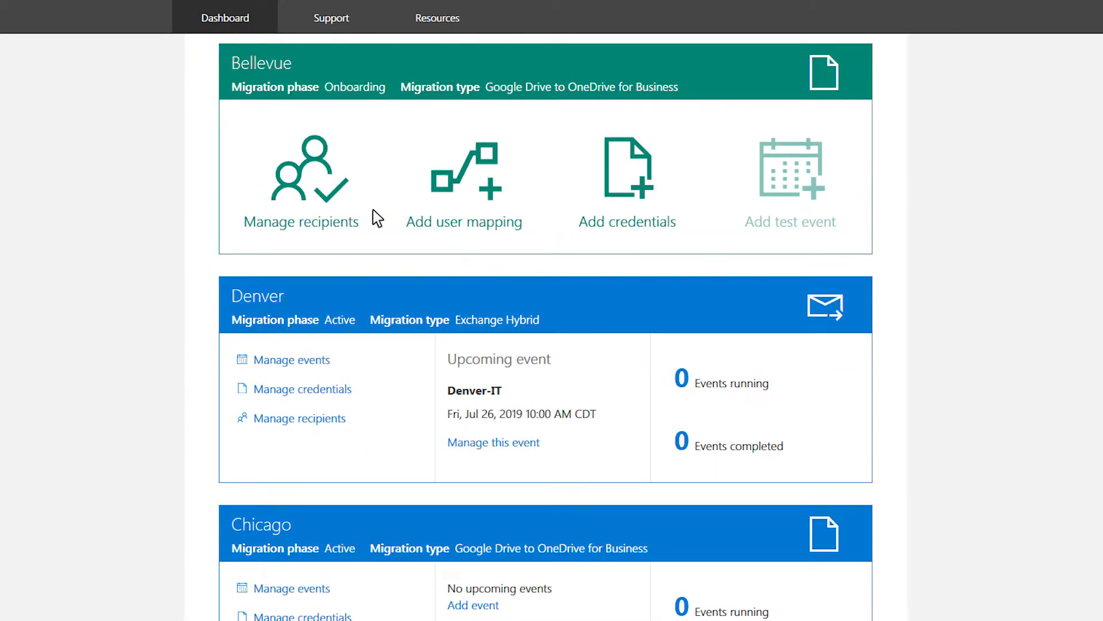
pyautogui.moveTo(484, 193)
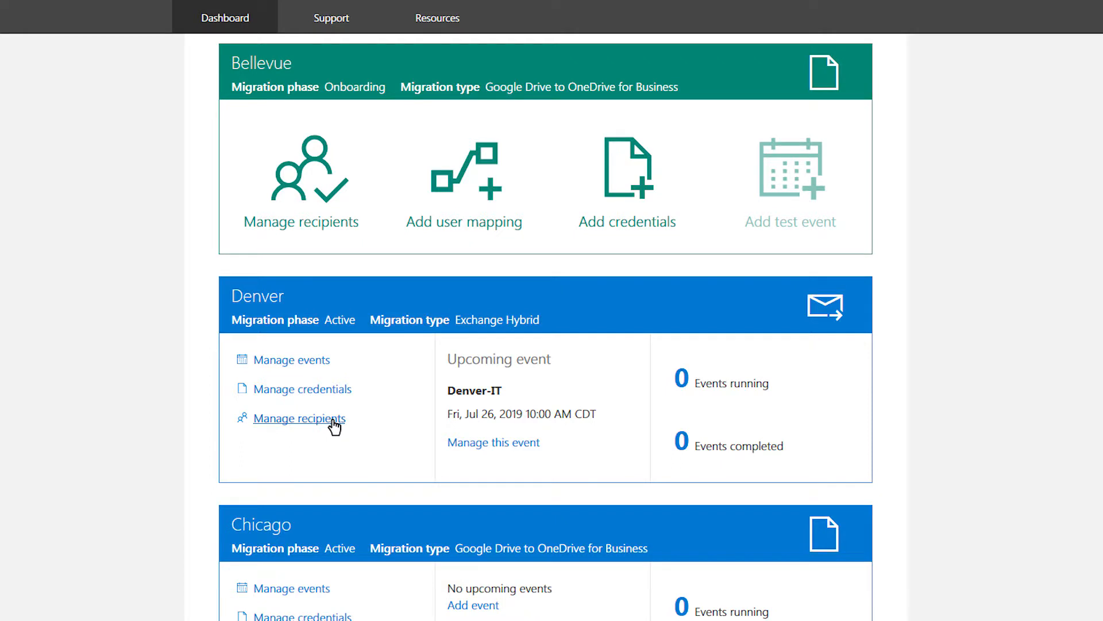
pyautogui.scroll(-3)
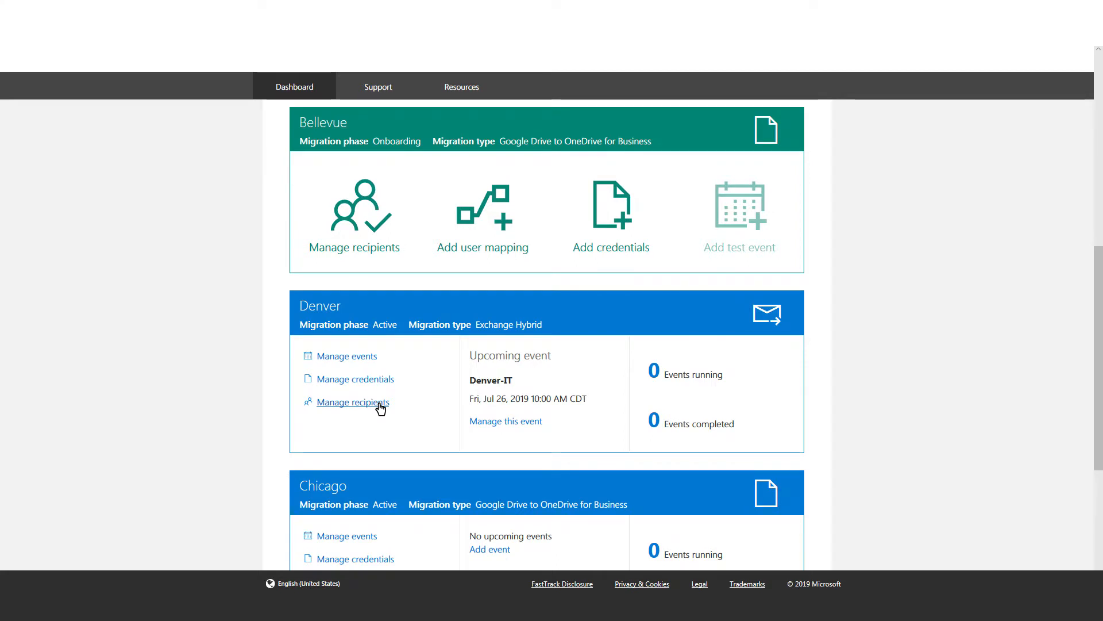
pyautogui.click(354, 402)
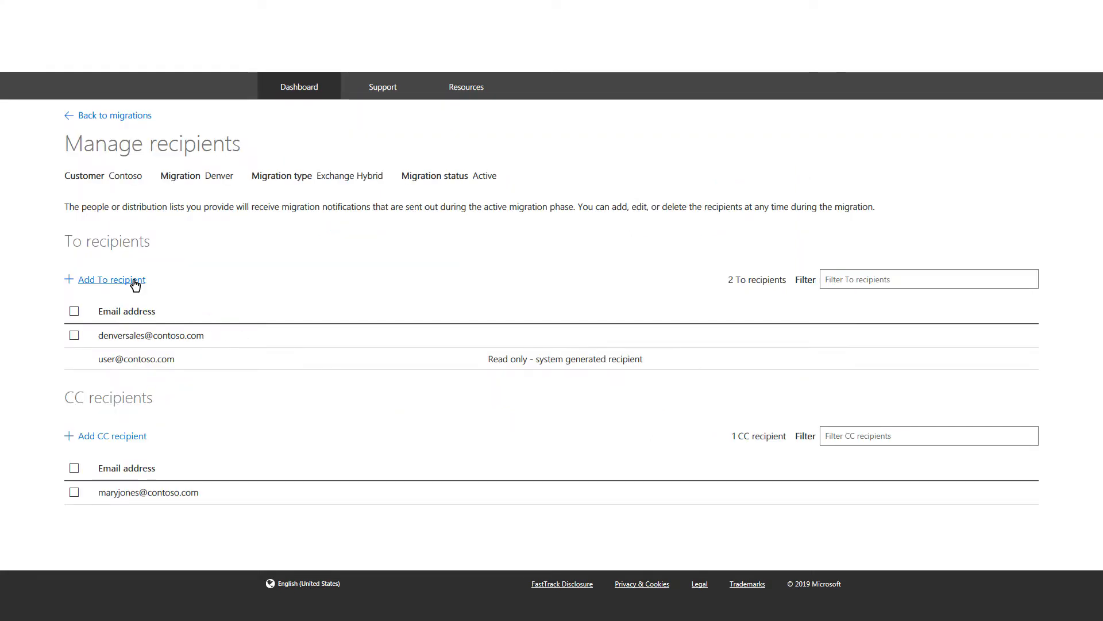
pyautogui.click(112, 280)
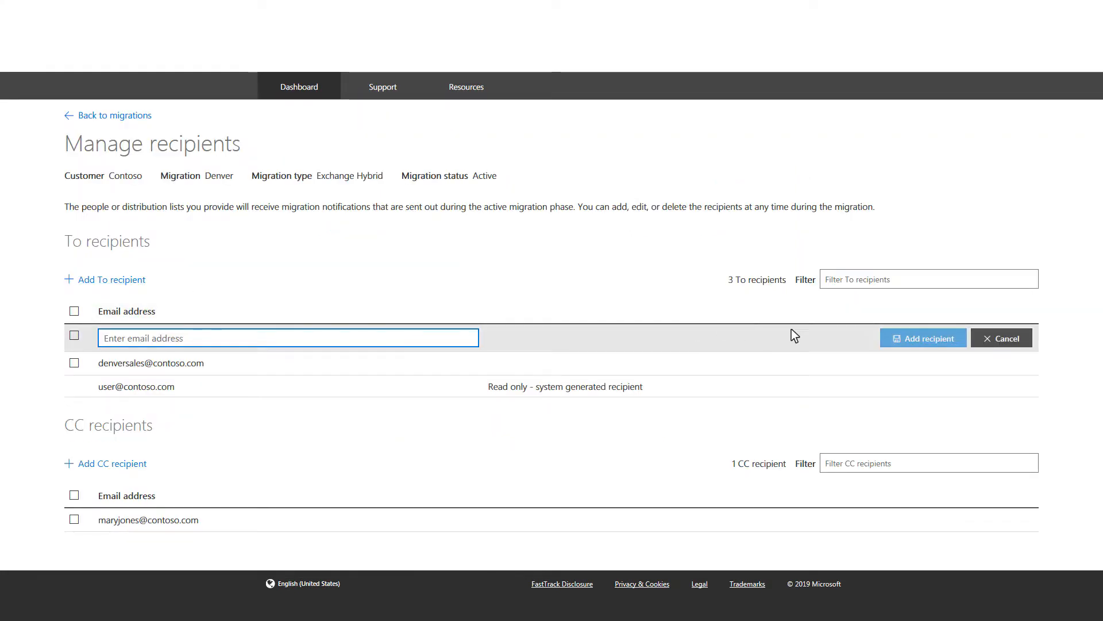
pyautogui.click(1001, 337)
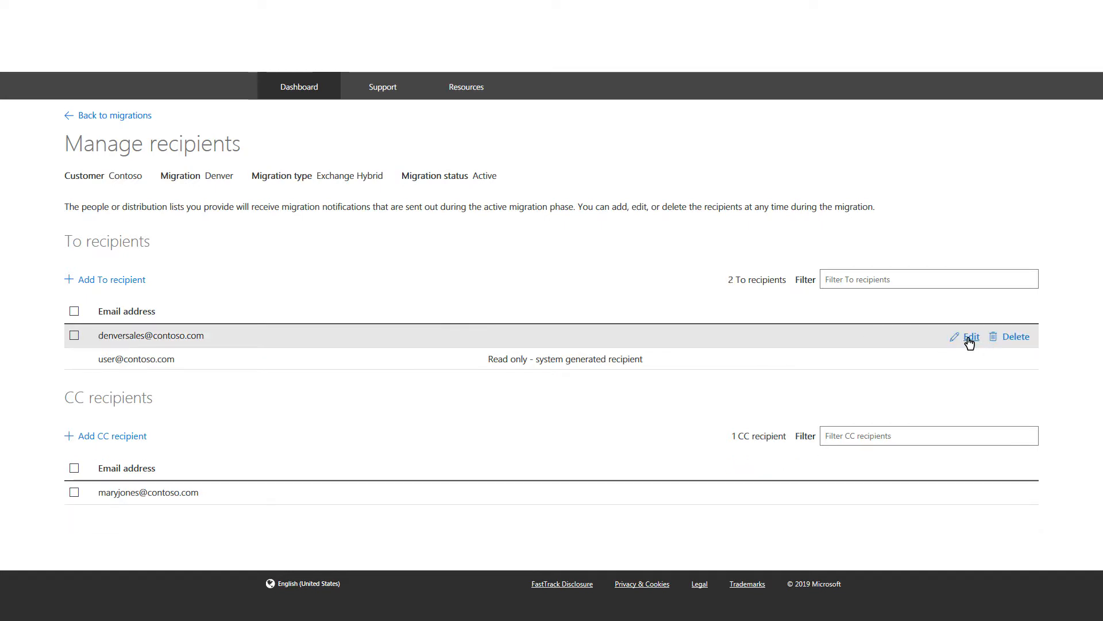
pyautogui.moveTo(1016, 341)
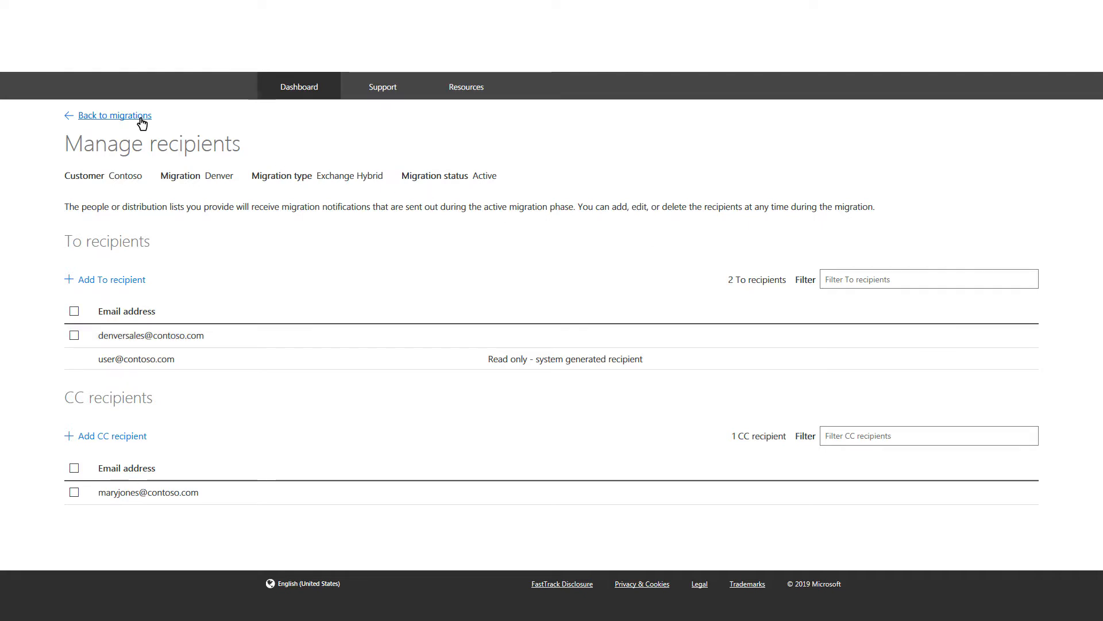
pyautogui.click(115, 115)
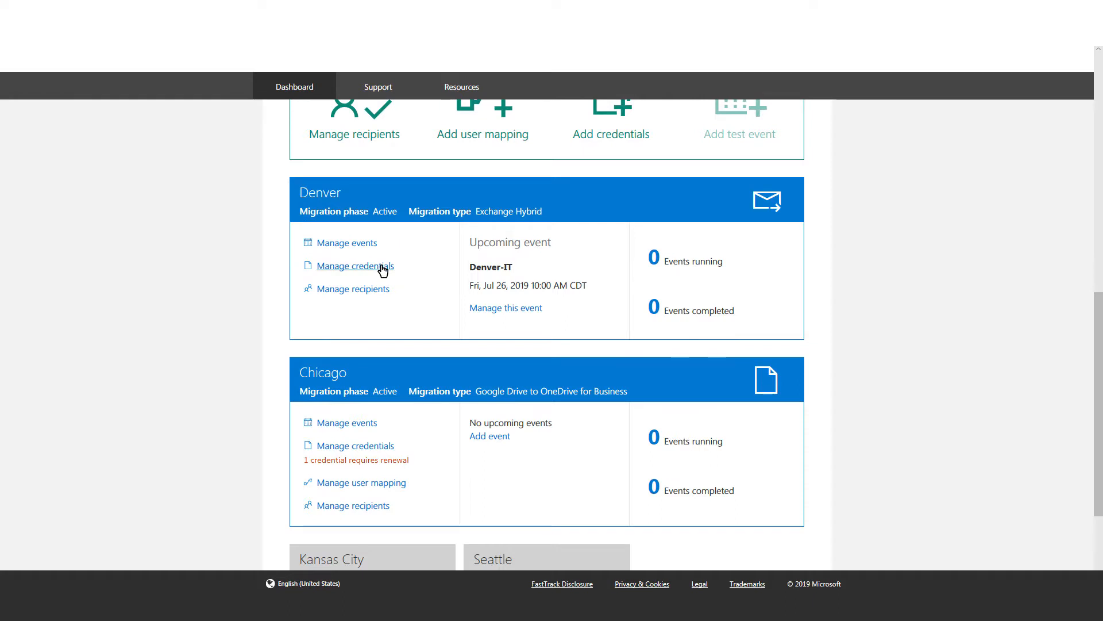
pyautogui.click(355, 266)
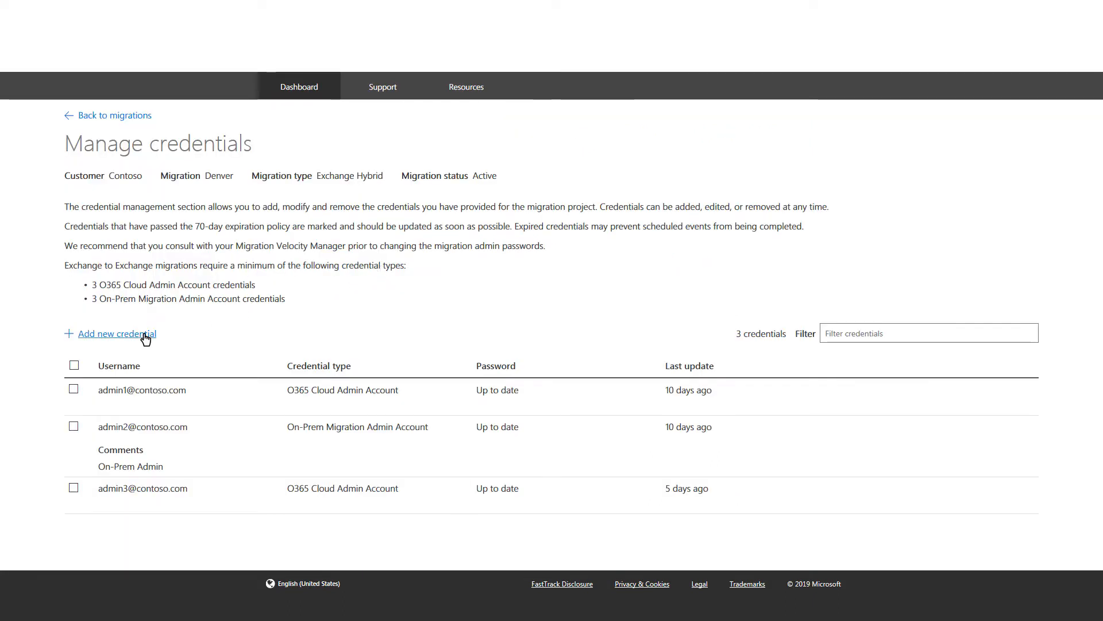
pyautogui.moveTo(803, 497)
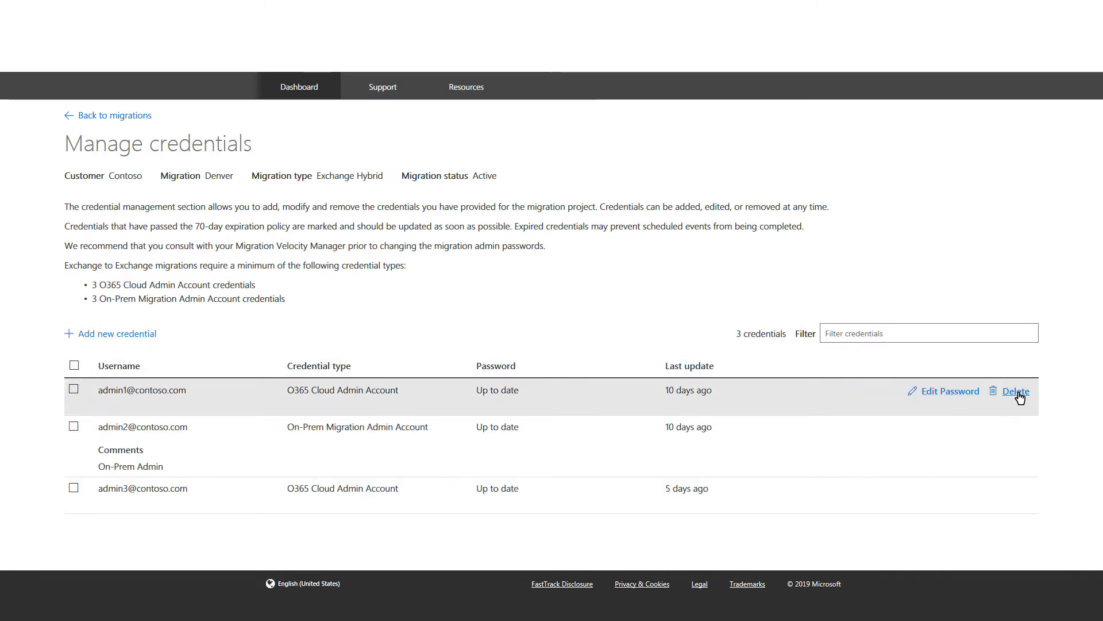
pyautogui.moveTo(112, 115)
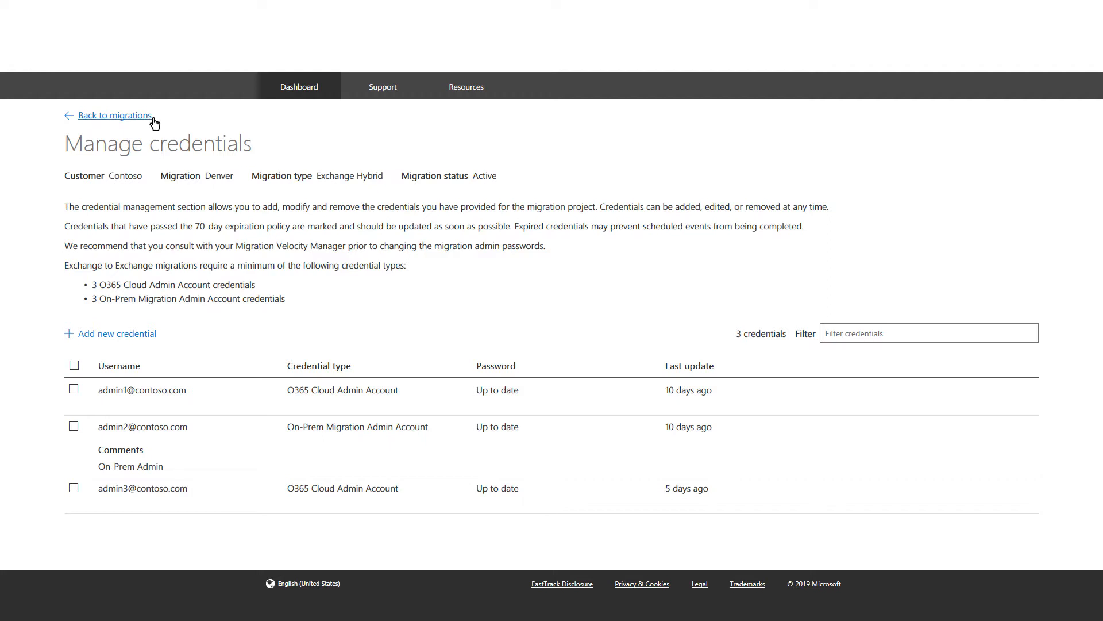
pyautogui.click(115, 115)
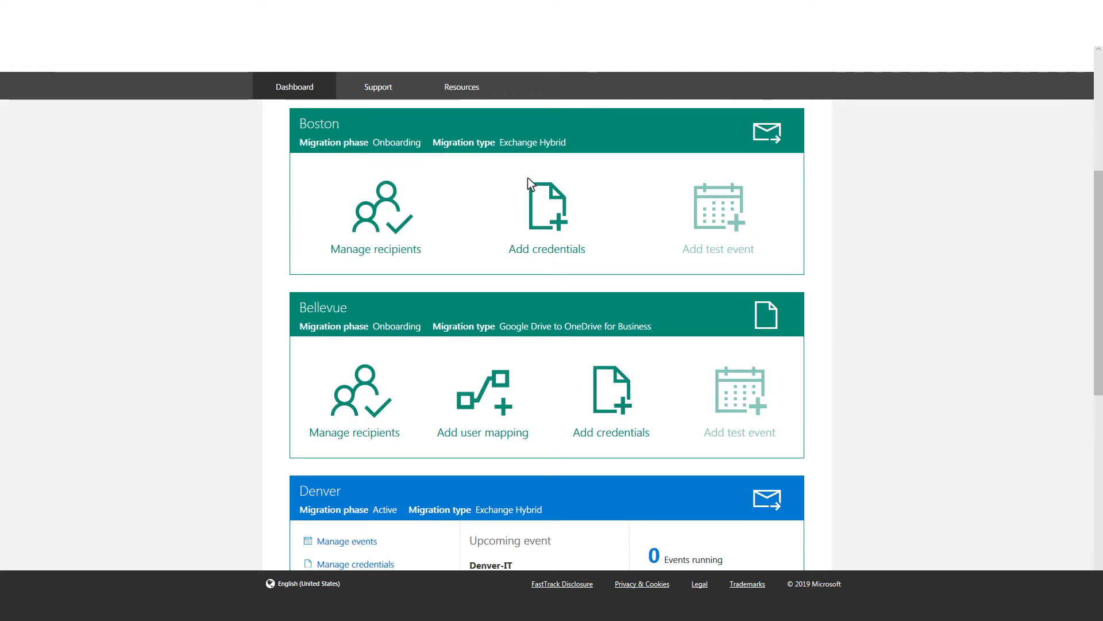
pyautogui.scroll(-3)
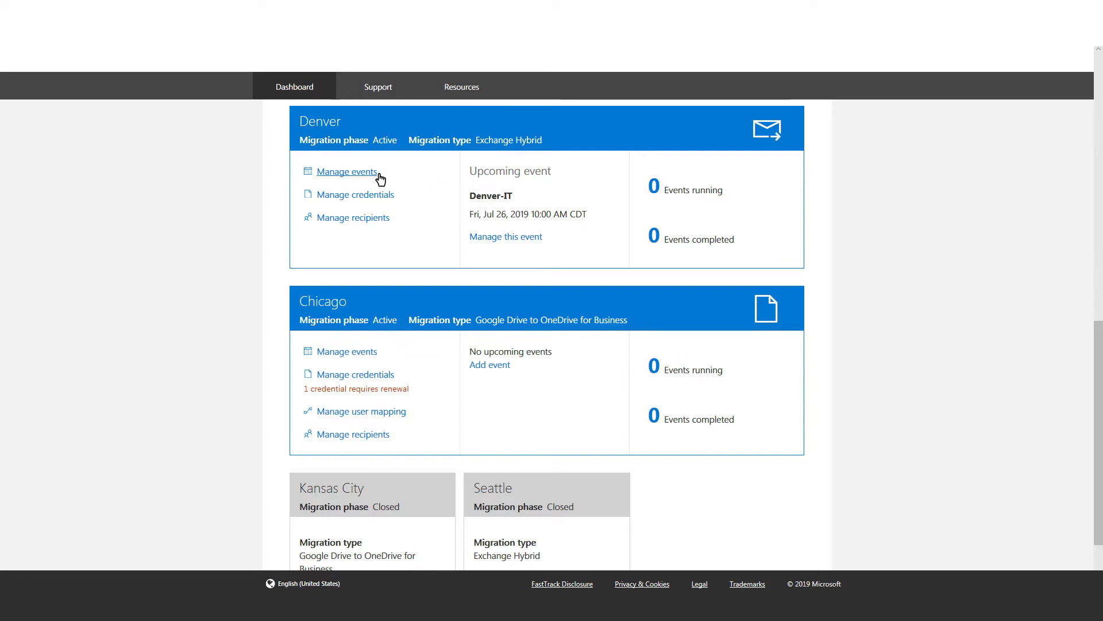
pyautogui.click(346, 172)
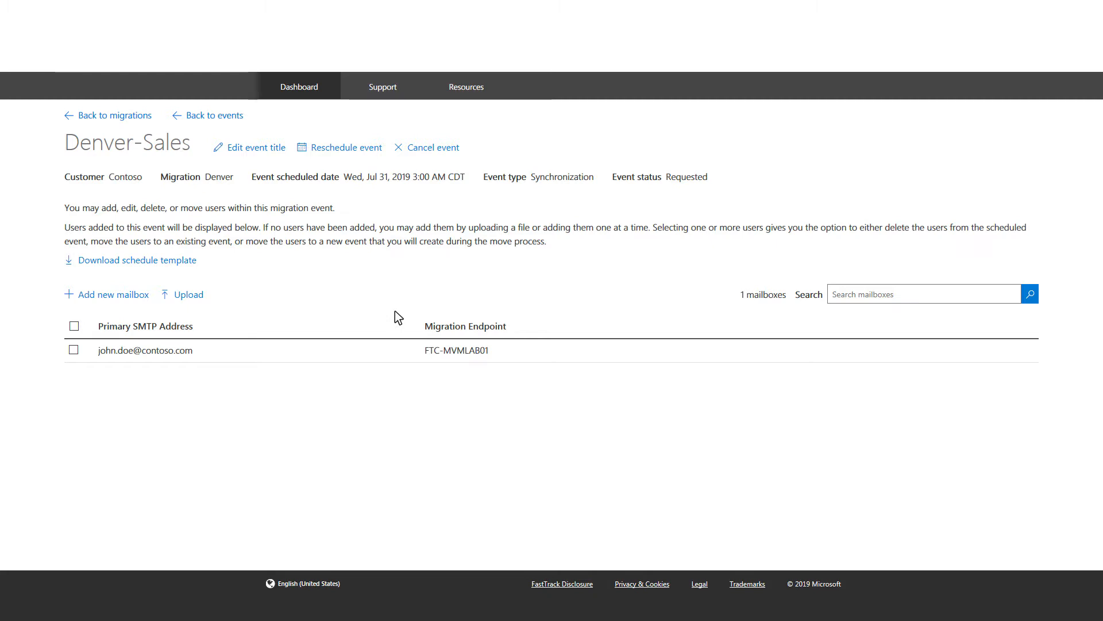
pyautogui.moveTo(189, 294)
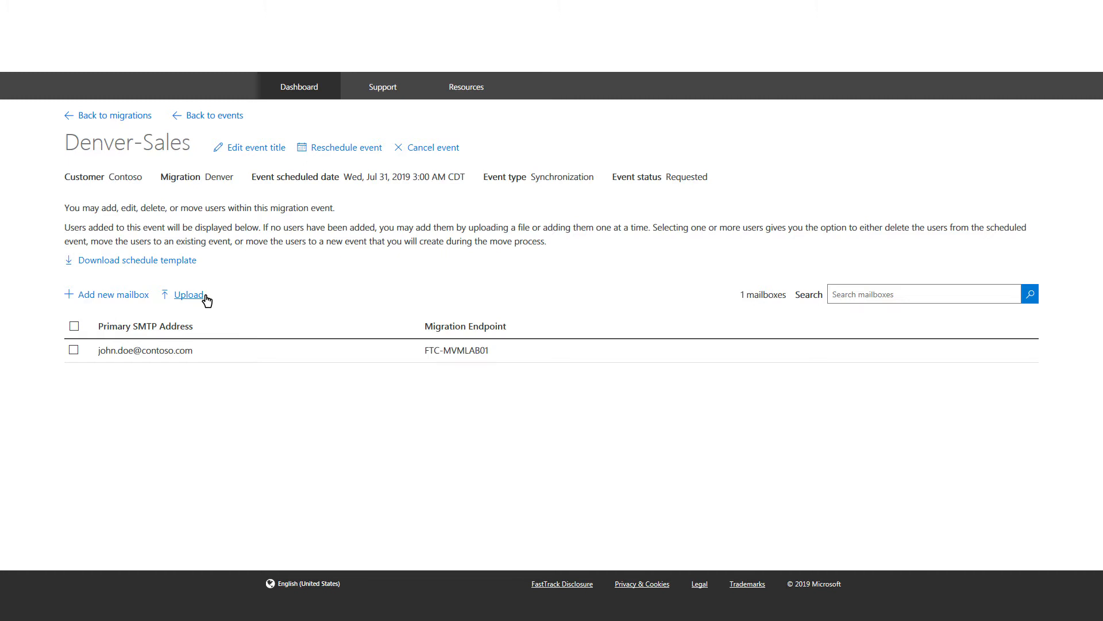
pyautogui.moveTo(473, 322)
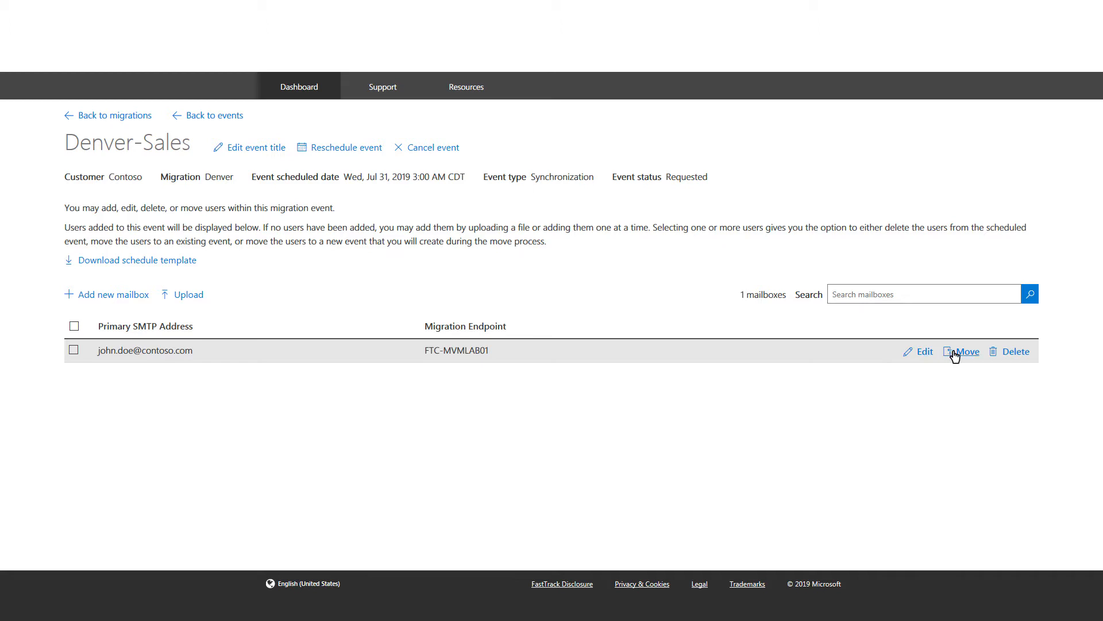
pyautogui.moveTo(1035, 356)
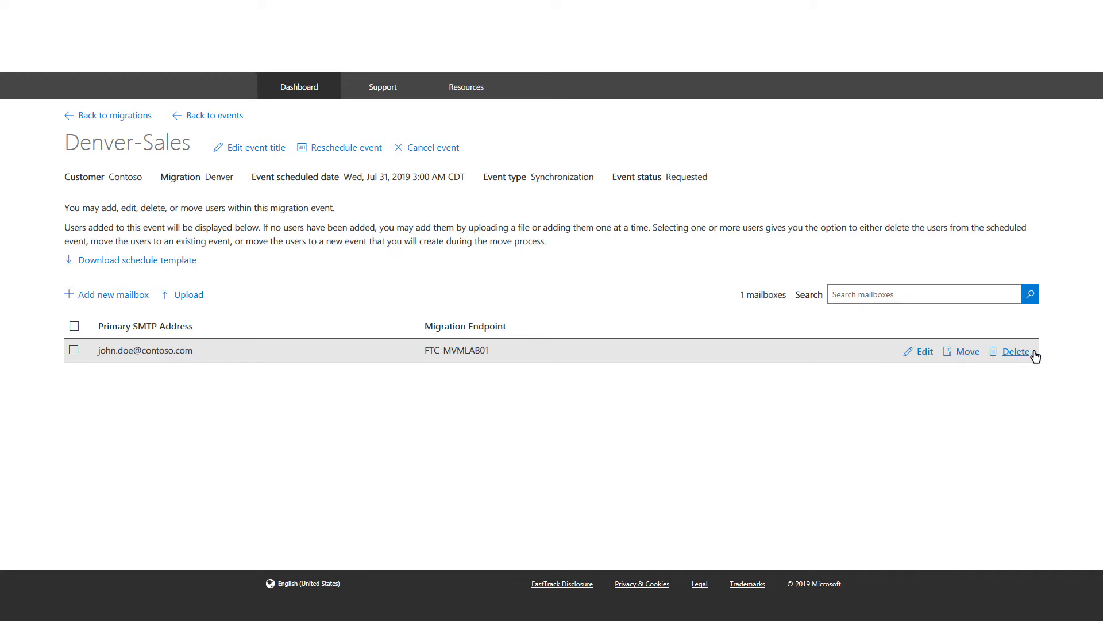
pyautogui.moveTo(668, 256)
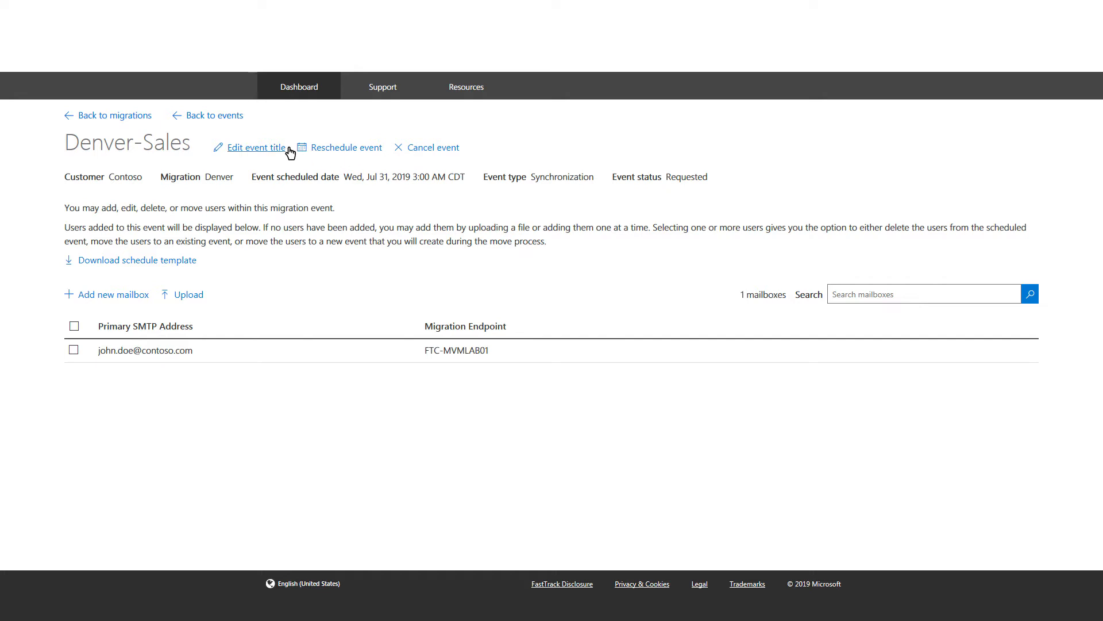
pyautogui.moveTo(346, 147)
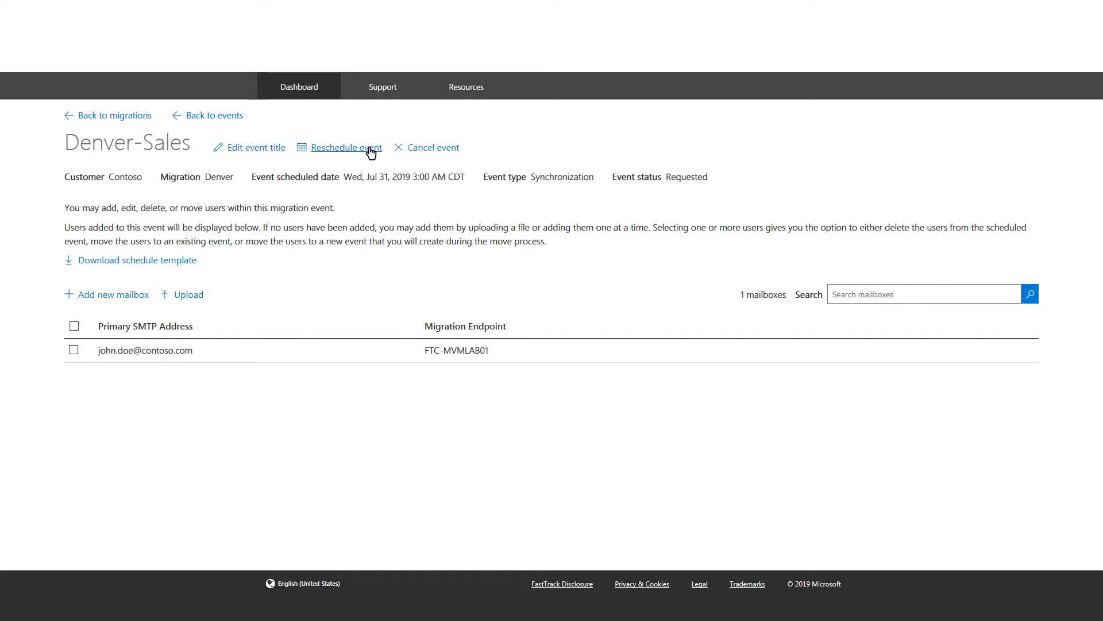
pyautogui.moveTo(434, 147)
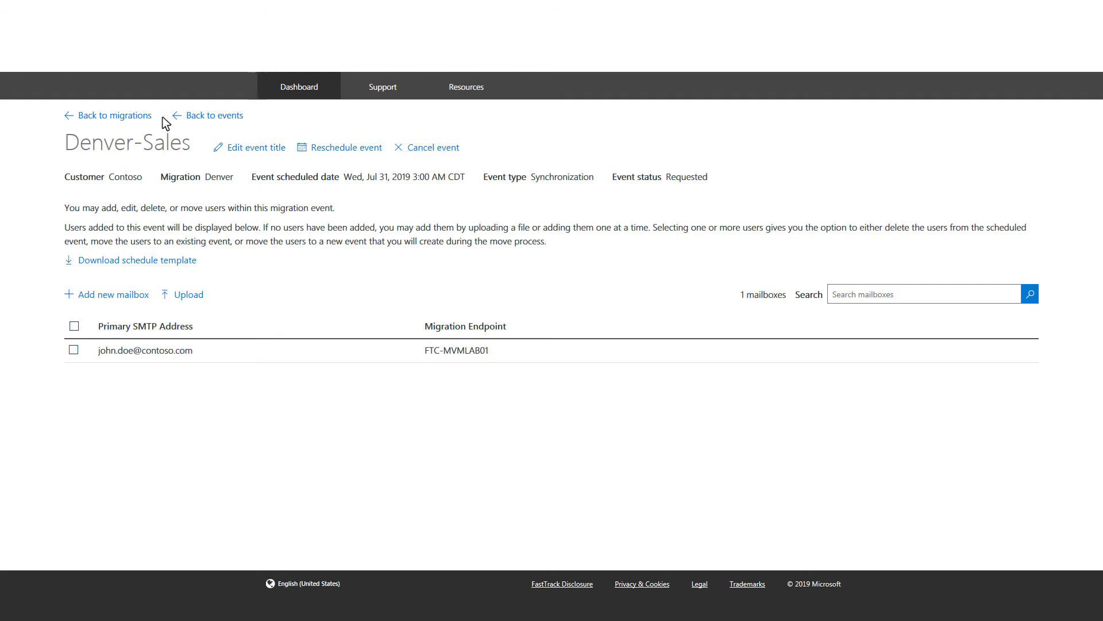
pyautogui.click(115, 115)
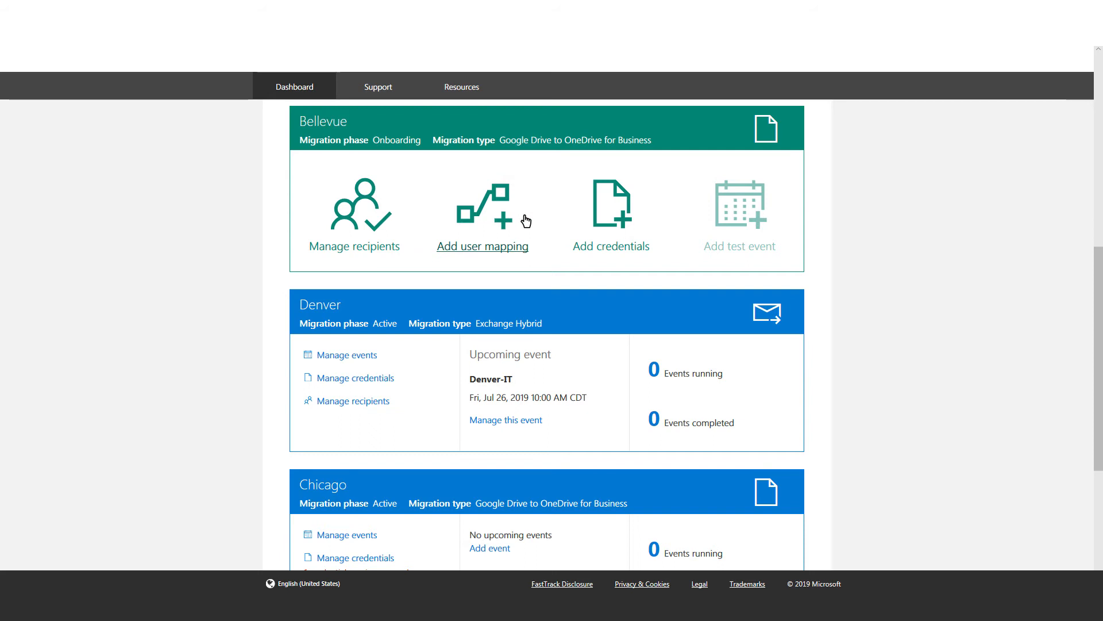
# Go to Chicago's Manage user mapping page showing contoso.com → corp.contoso.com.
pyautogui.scroll(-3)
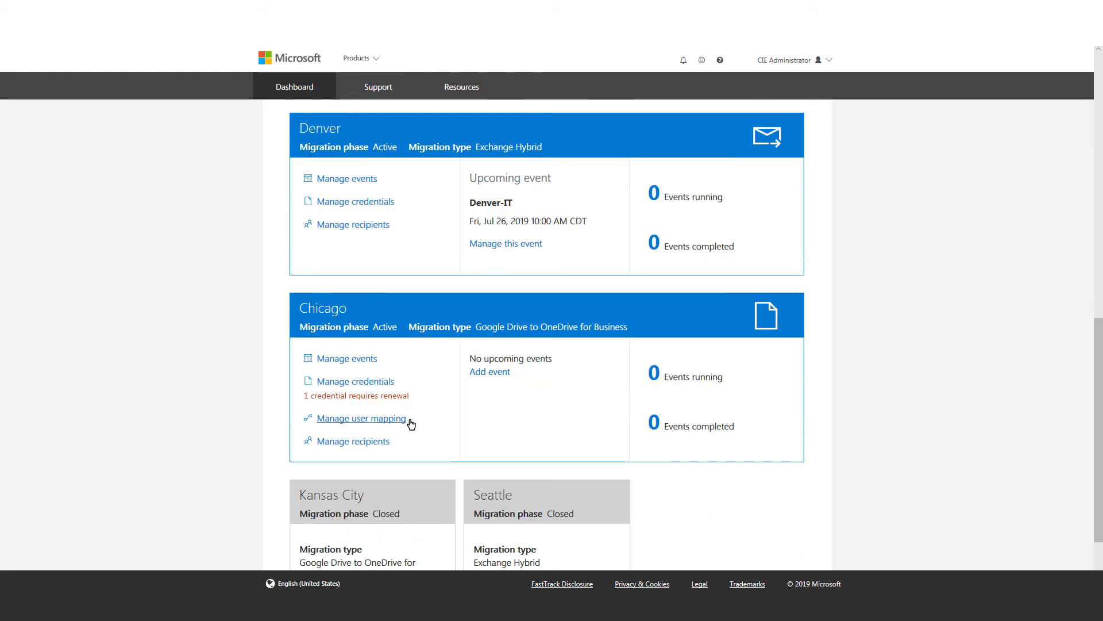
pyautogui.click(362, 417)
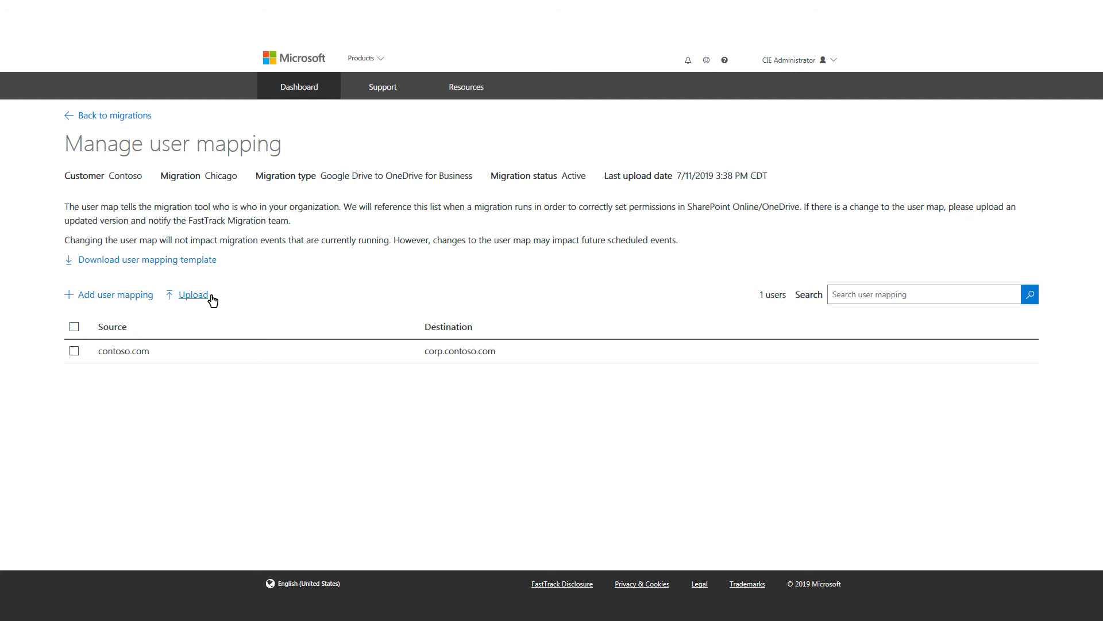